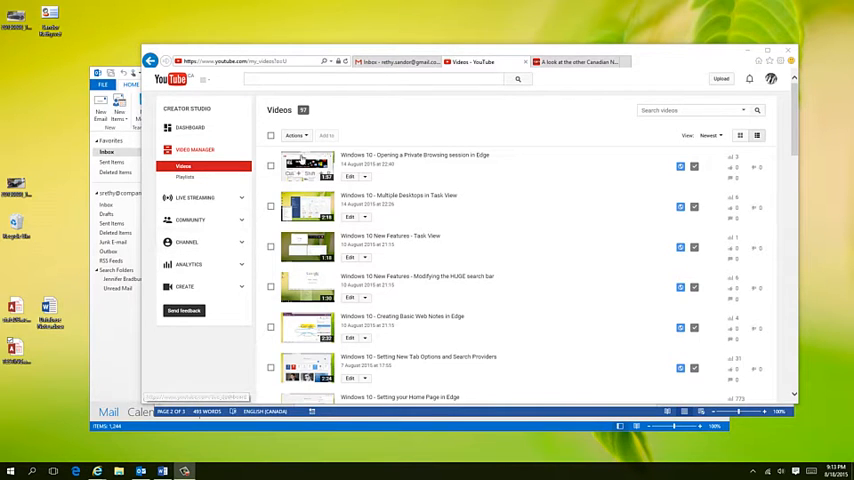
mouse_move(645, 180)
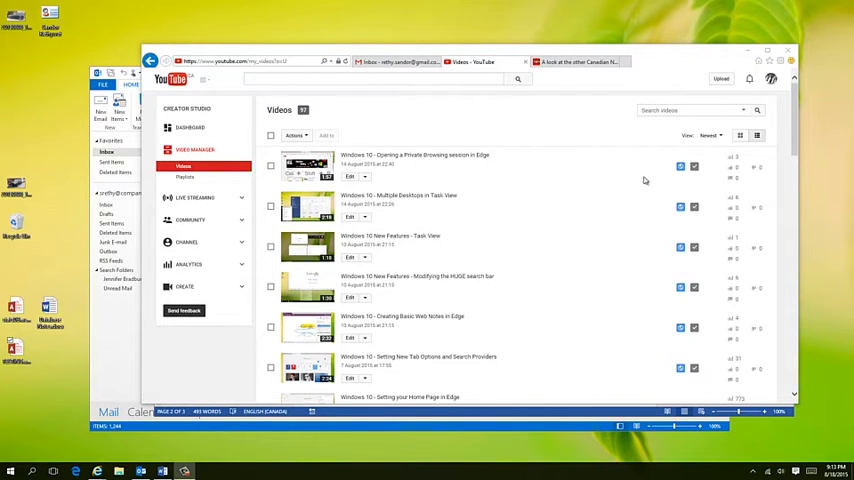
mouse_move(482, 249)
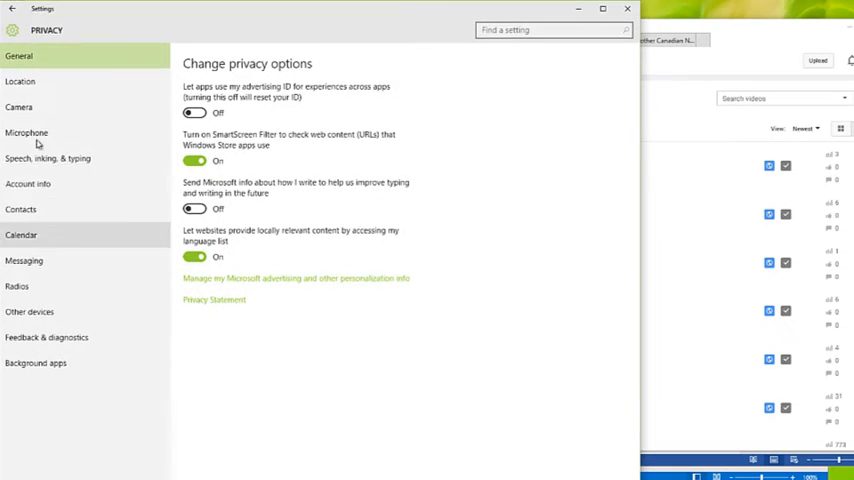
Step: Open the Camera privacy page, where apps may use the camera but every listed app is off
click(18, 107)
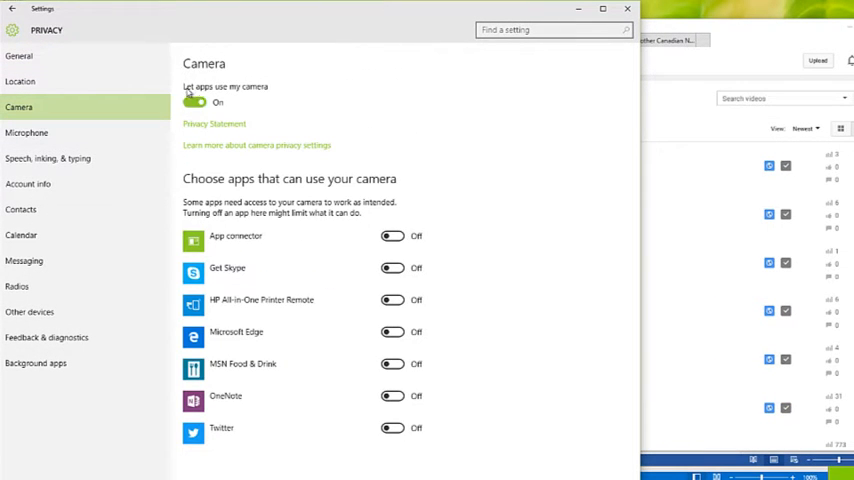
click(194, 102)
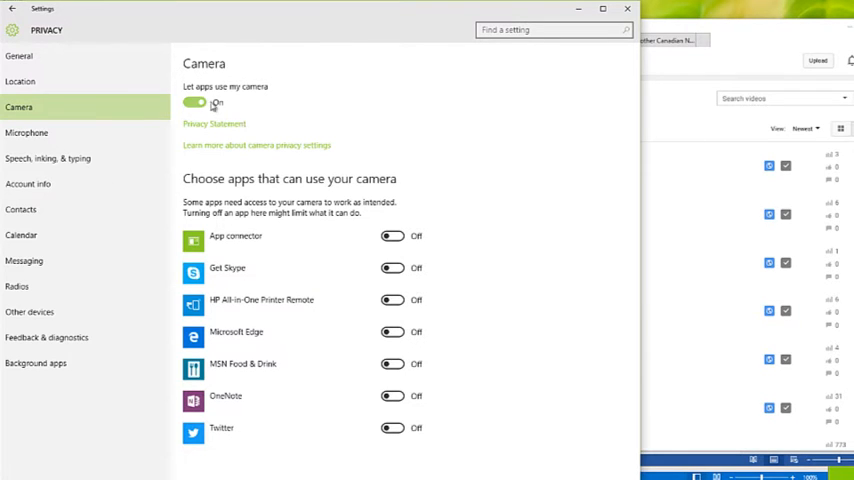
click(195, 102)
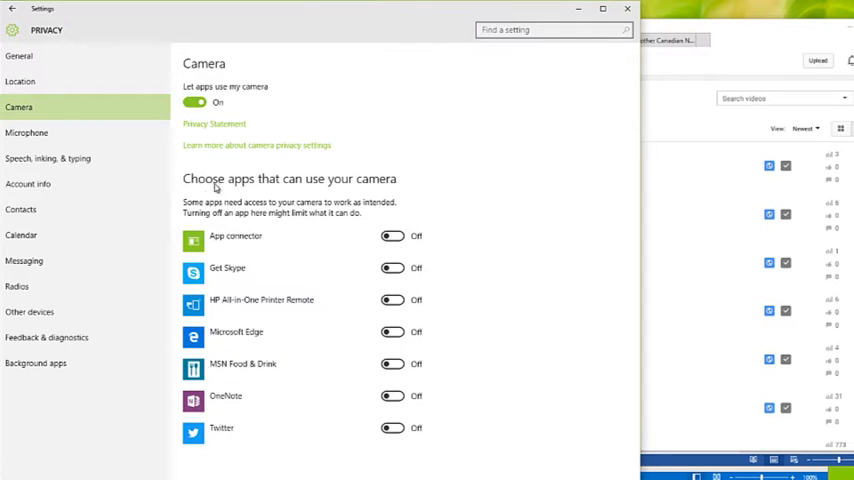
mouse_move(355, 197)
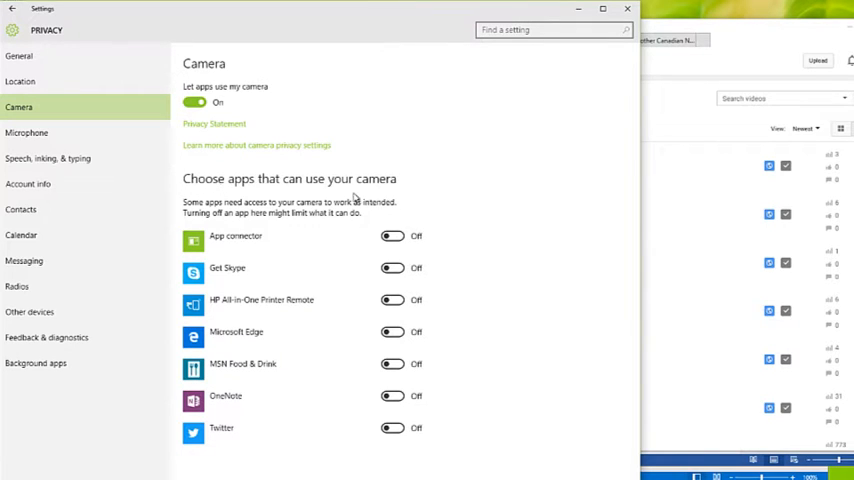
mouse_move(443, 198)
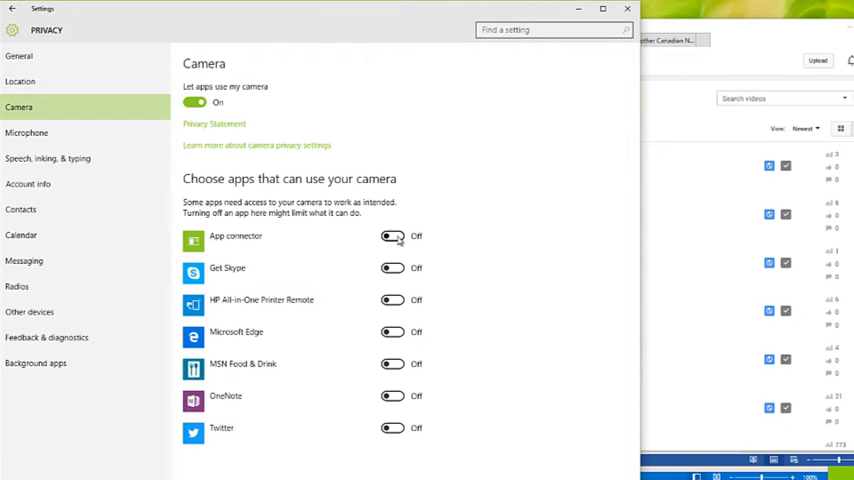
click(392, 267)
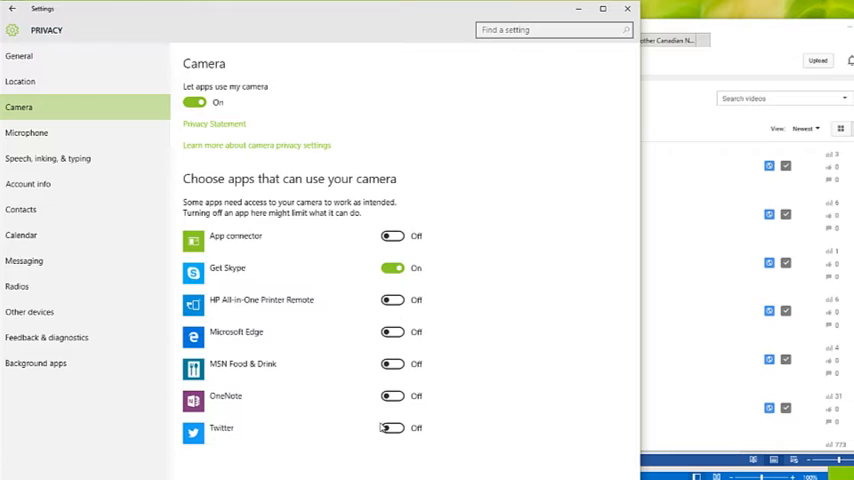
click(392, 428)
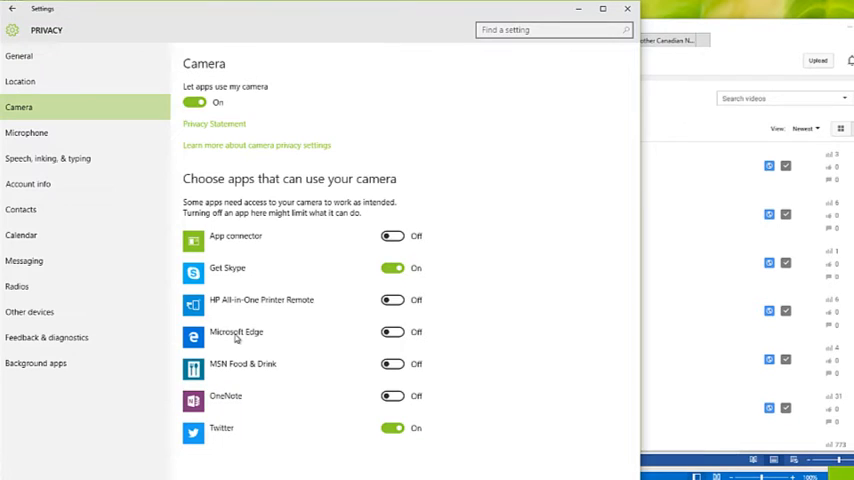
mouse_move(248, 337)
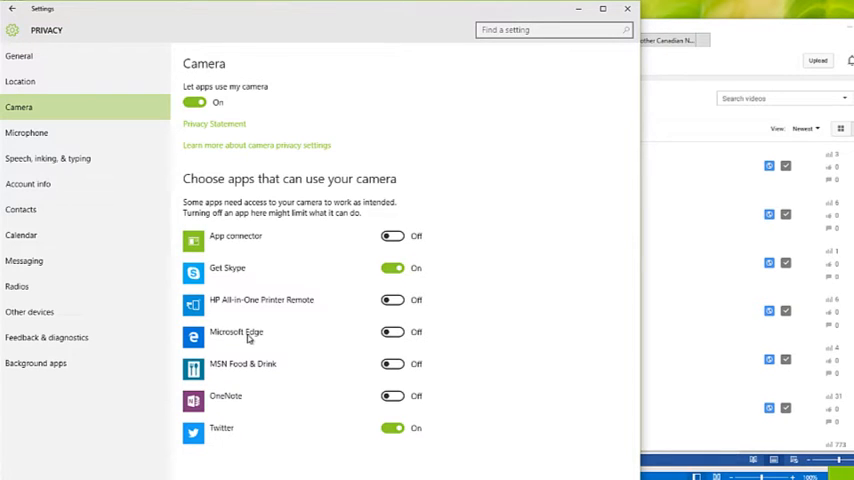
mouse_move(418, 262)
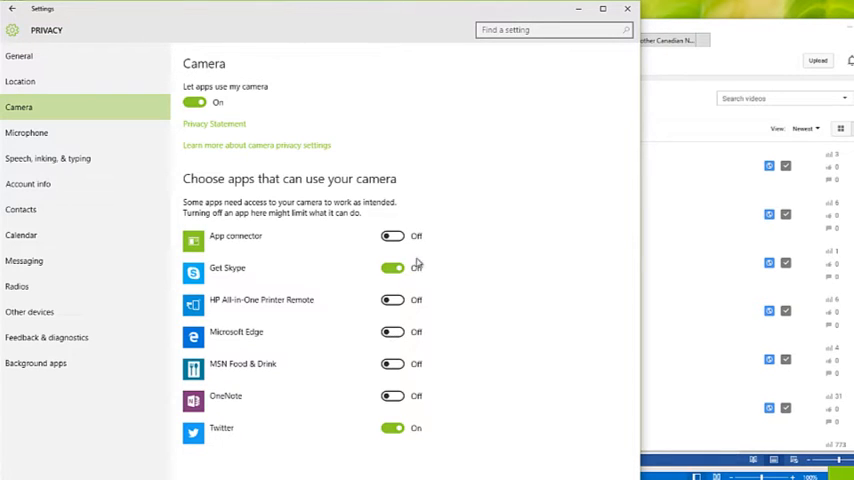
click(392, 267)
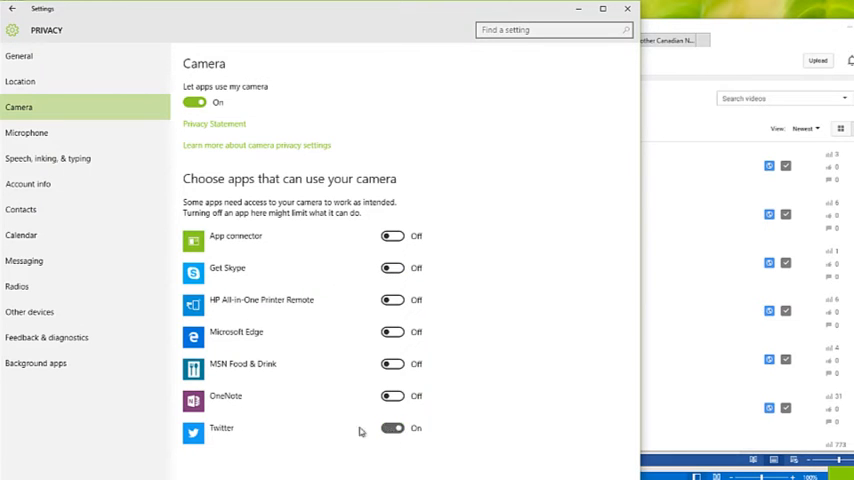
click(392, 428)
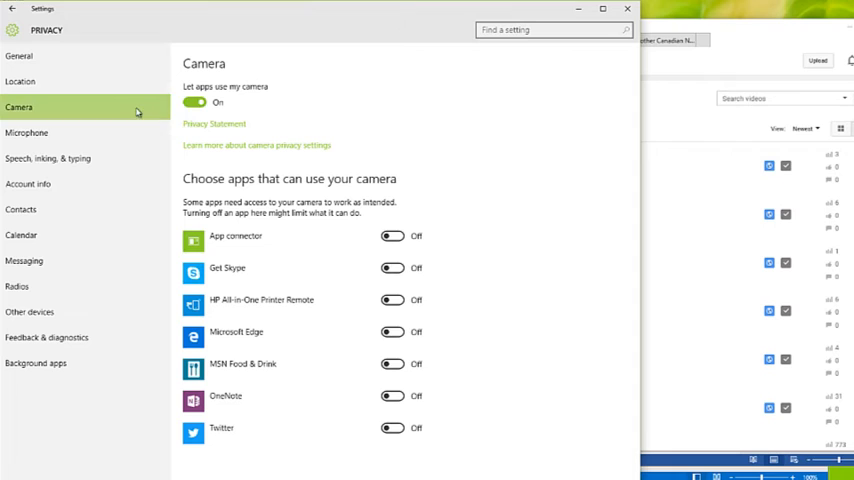
click(194, 102)
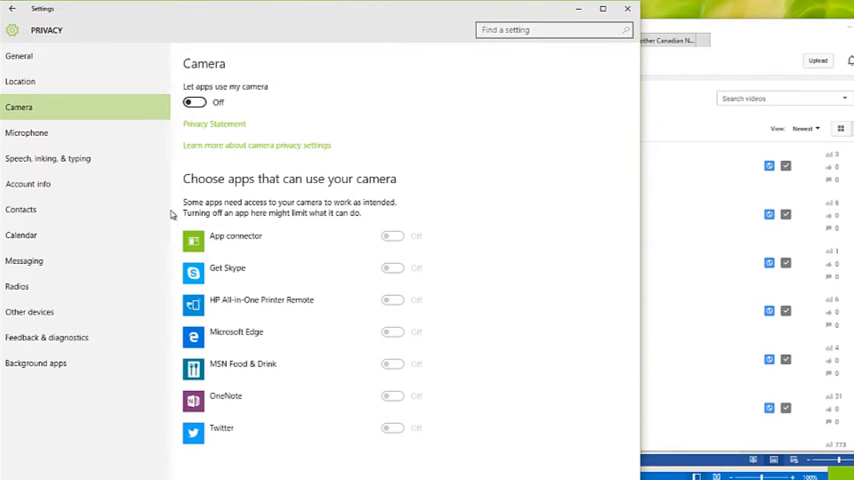
click(194, 102)
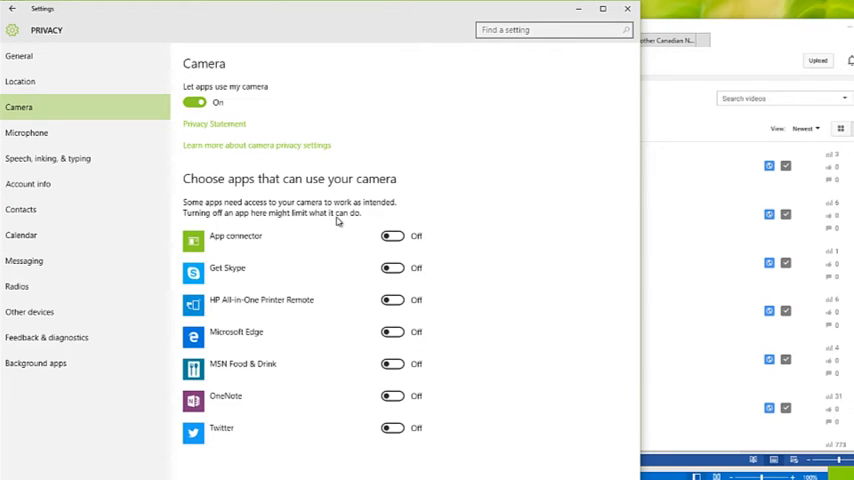
mouse_move(313, 200)
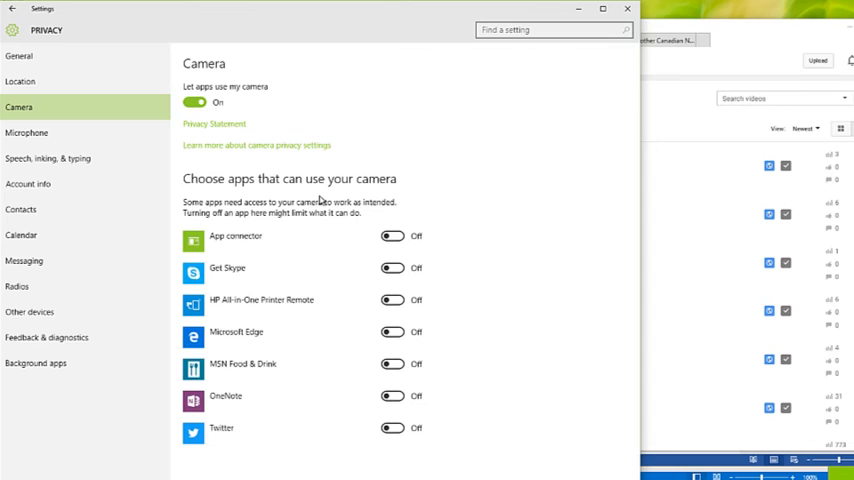
mouse_move(133, 152)
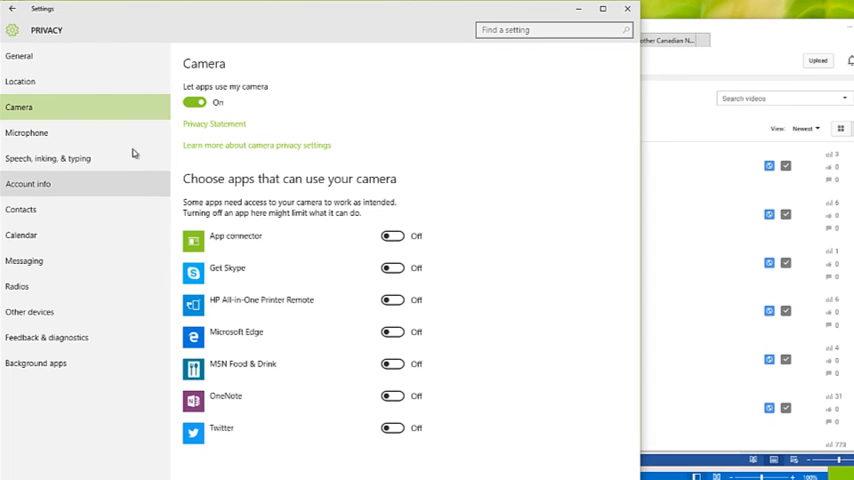
mouse_move(280, 73)
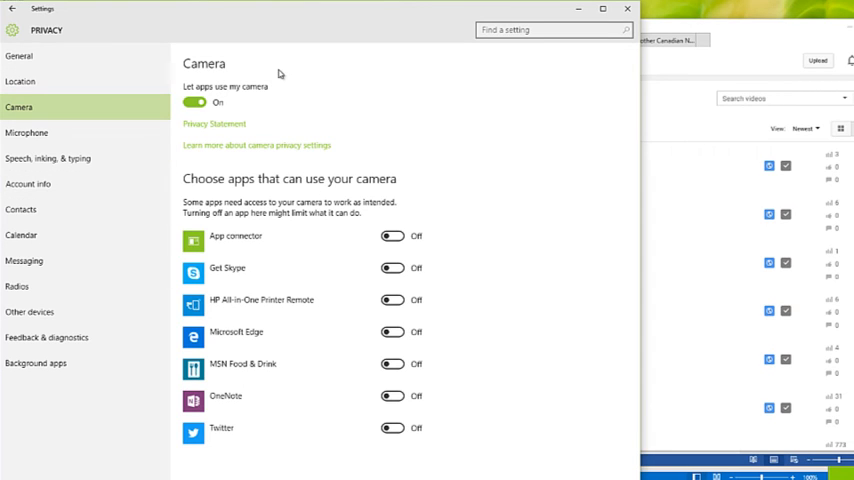